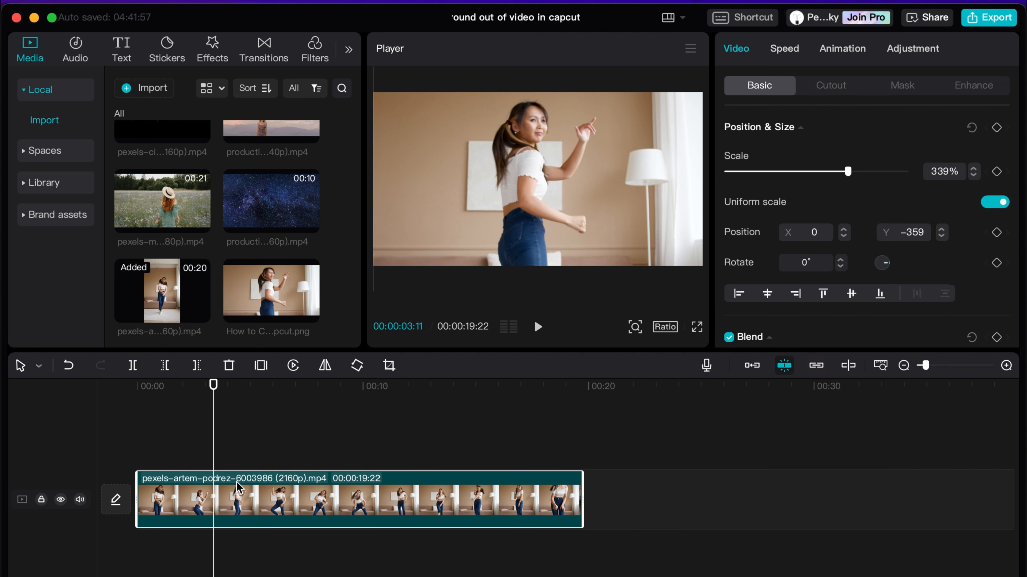
mouse_move(269, 472)
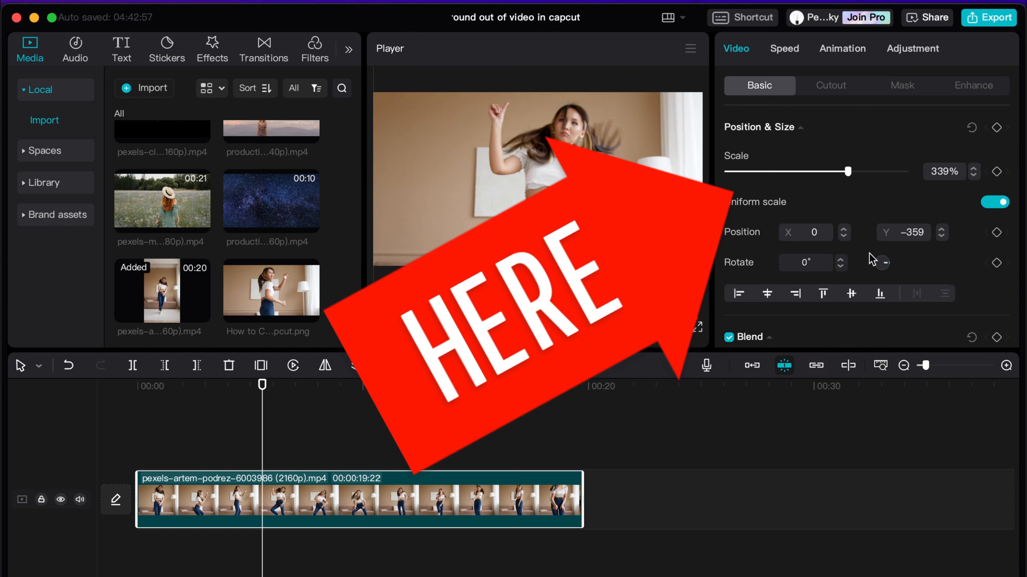
Step: Enable Chroma key in the Cutout panel and sample the beige wall as the key colour
click(830, 85)
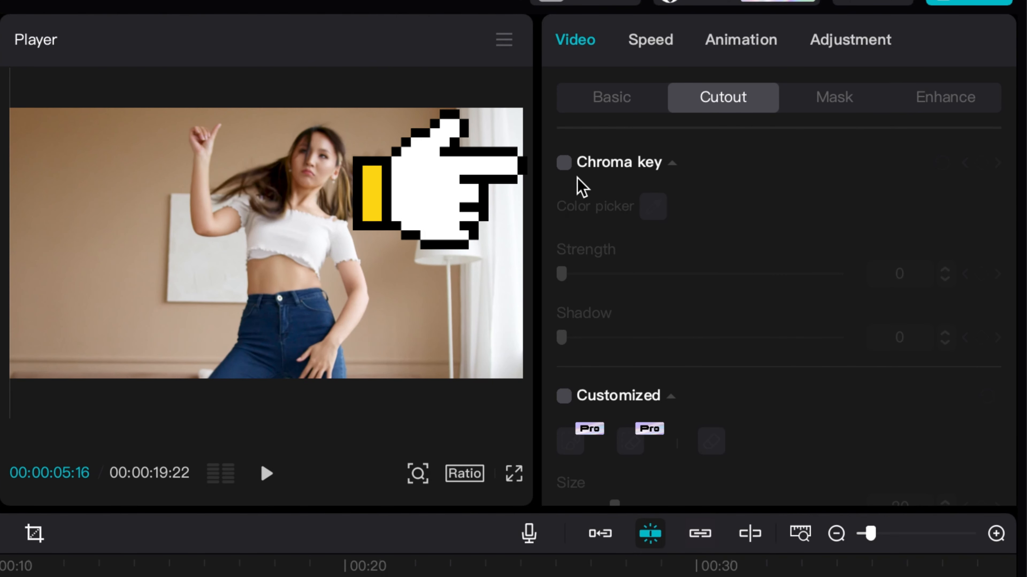
click(563, 162)
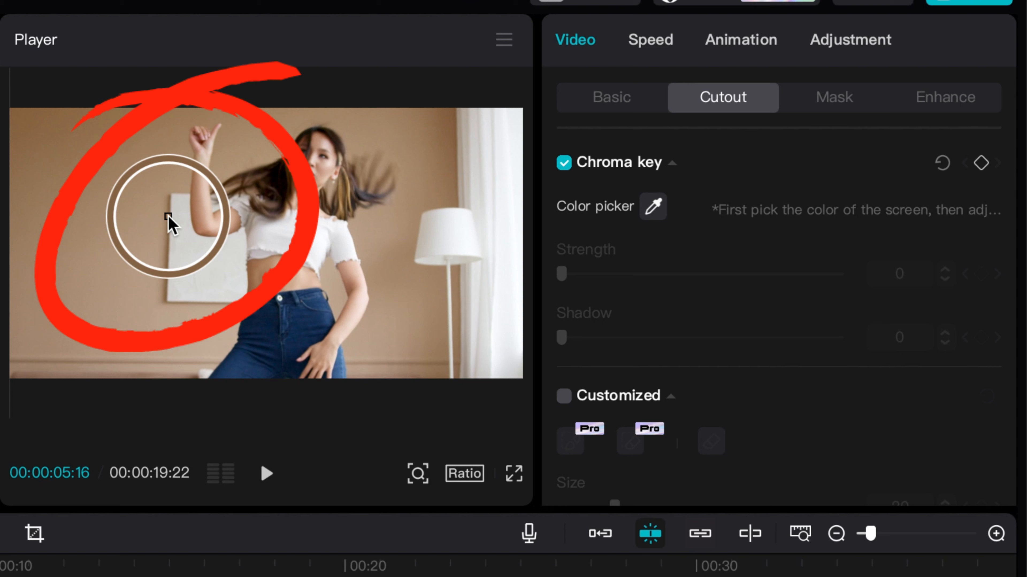
click(167, 222)
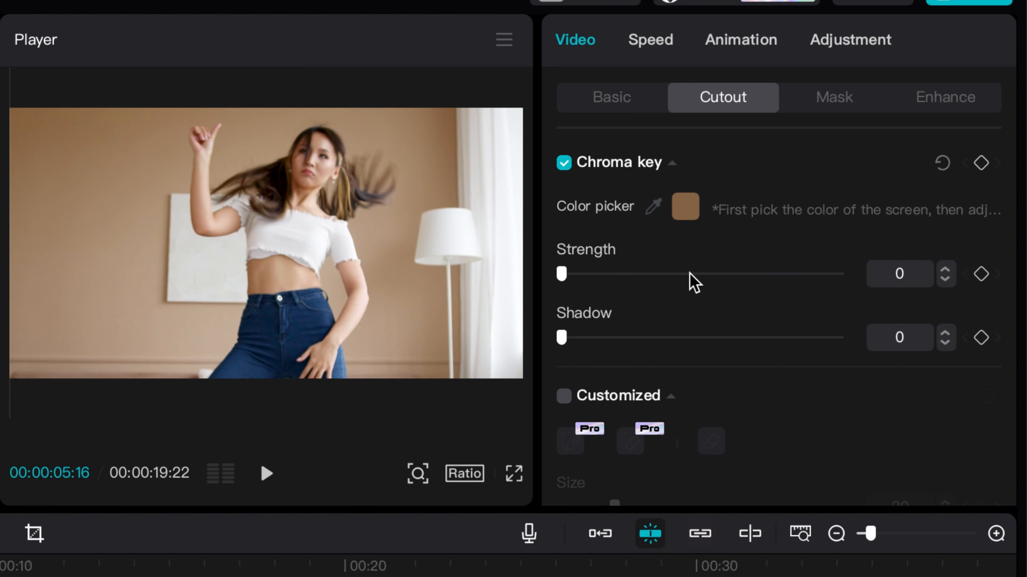
scroll(down, 3)
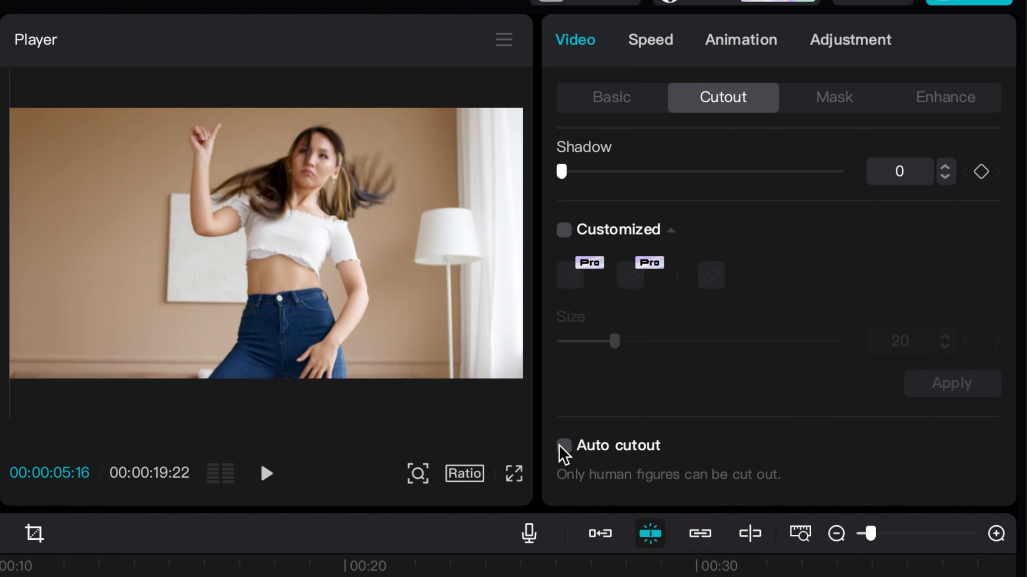
mouse_move(600, 379)
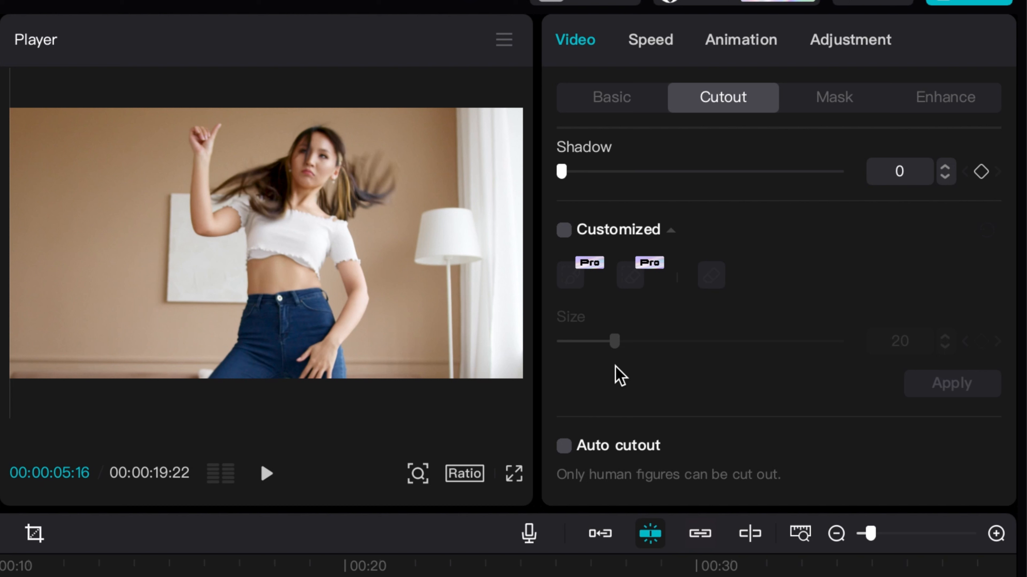
mouse_move(568, 475)
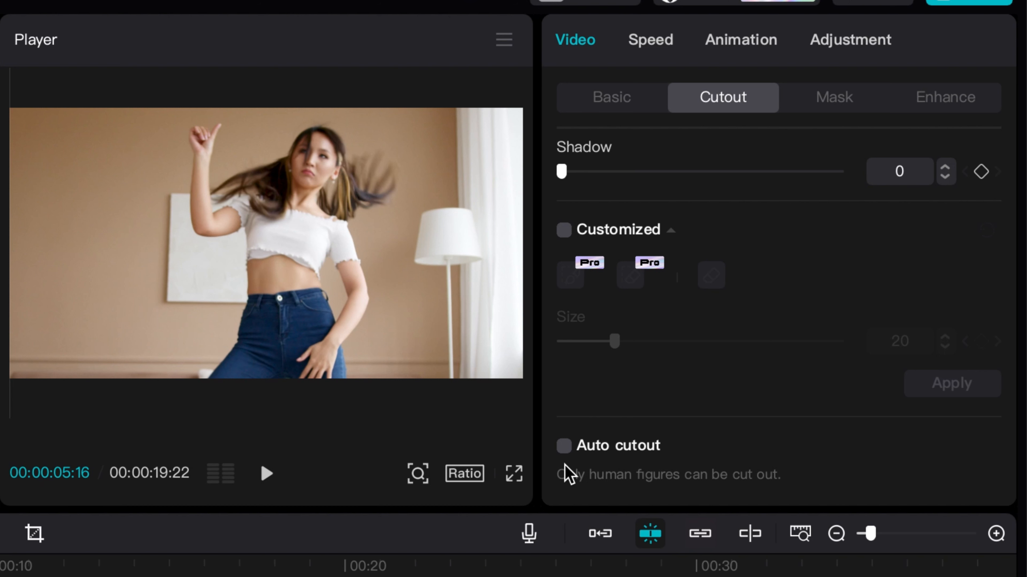
Step: Switch on Auto cutout so the dancer is isolated from the room
click(562, 445)
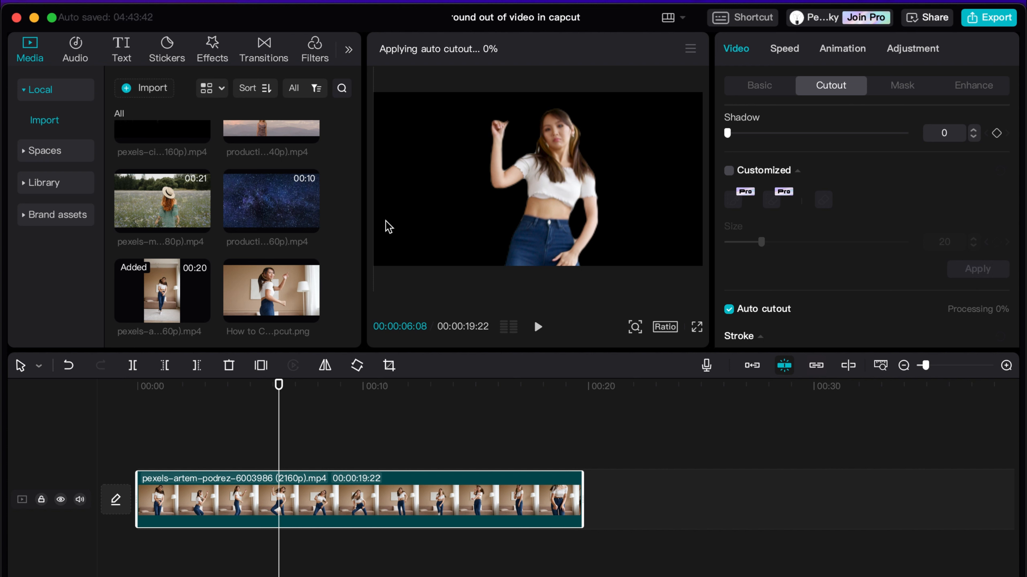
mouse_move(46, 192)
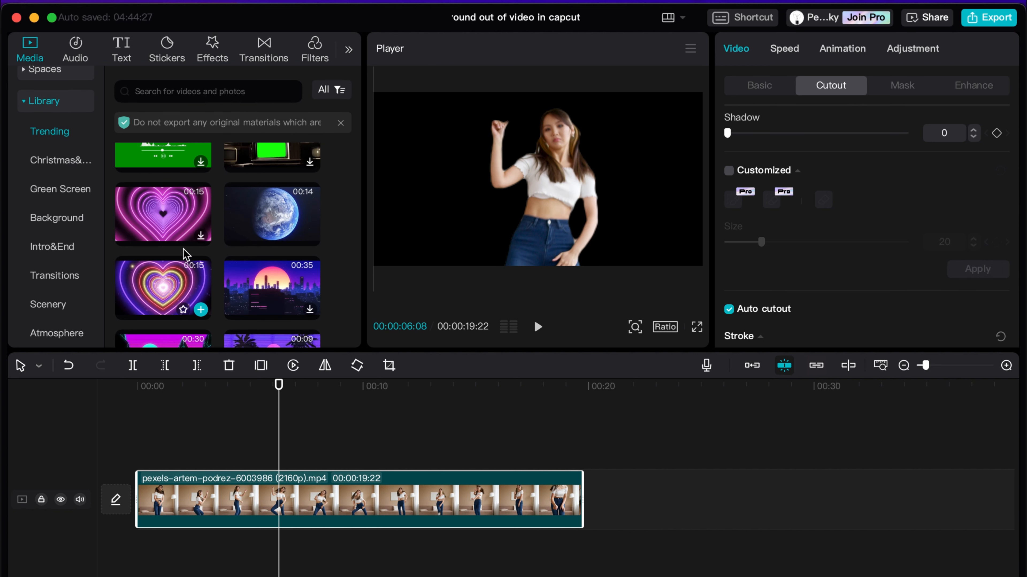
mouse_move(184, 279)
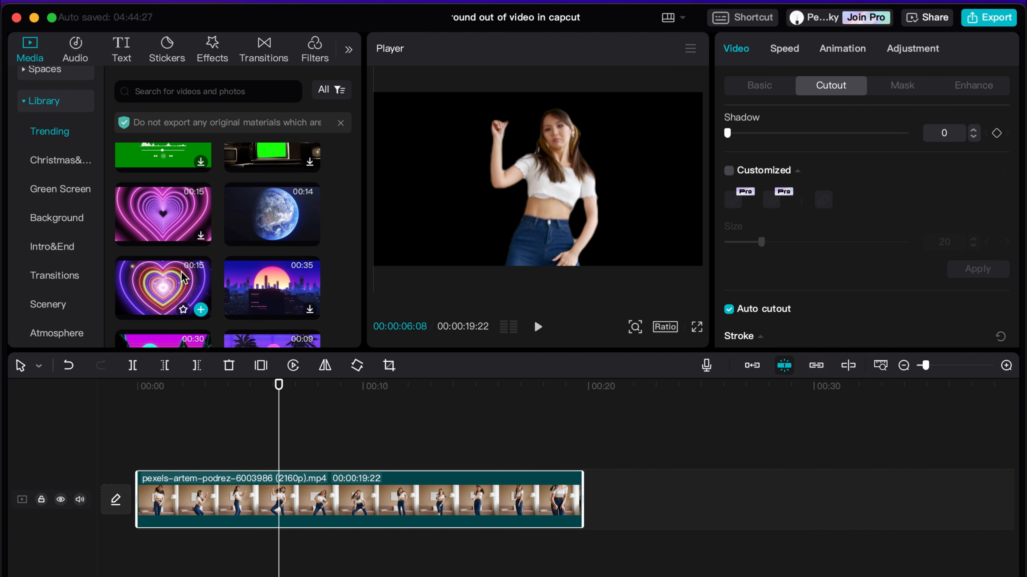
Step: Add the neon heart library clip to the timeline beneath the dancer
click(163, 288)
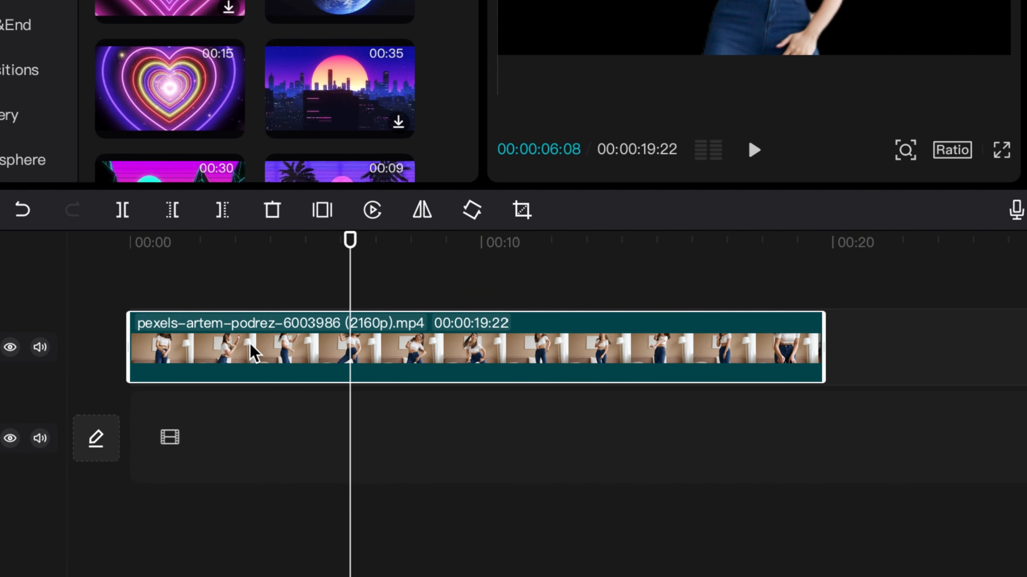
mouse_move(421, 330)
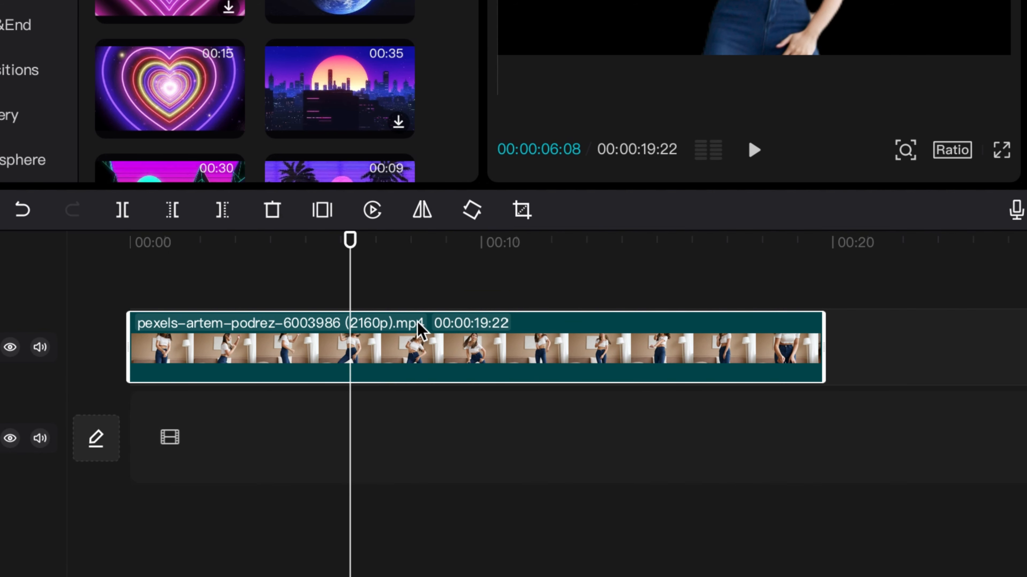
mouse_move(345, 475)
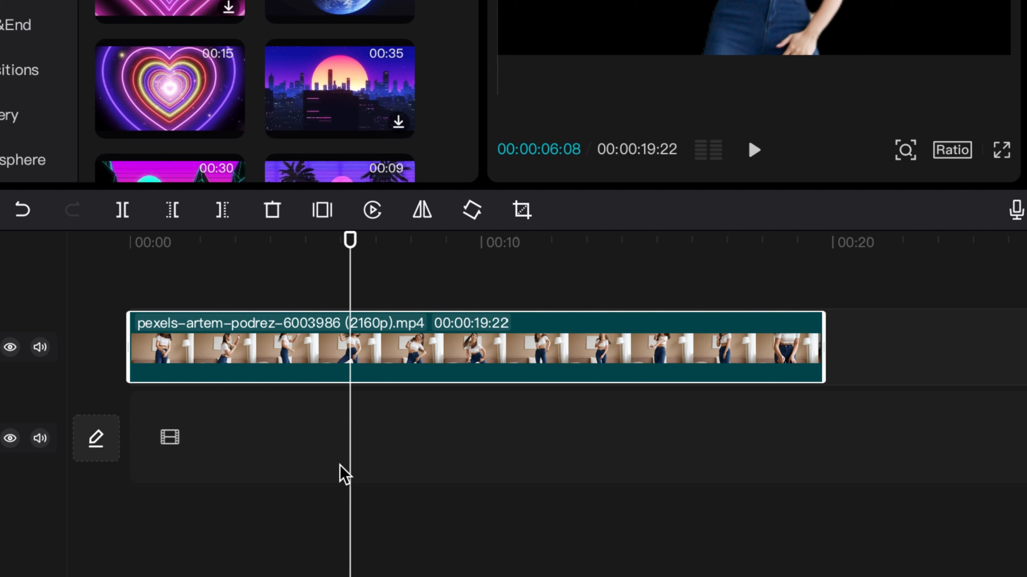
mouse_move(196, 72)
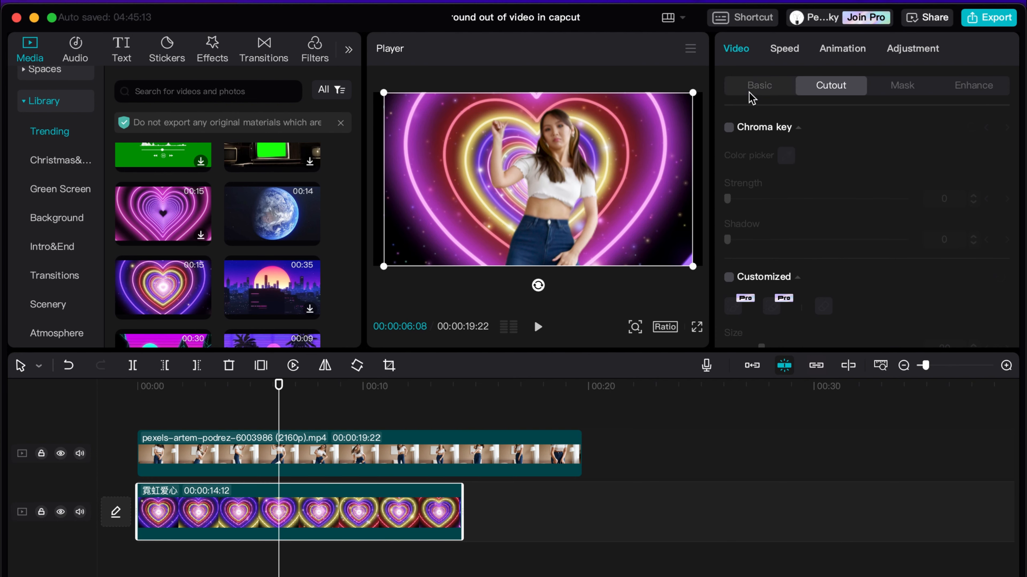
Step: Scale the neon heart background to 107% in Video > Basic so it fills the frame
click(759, 85)
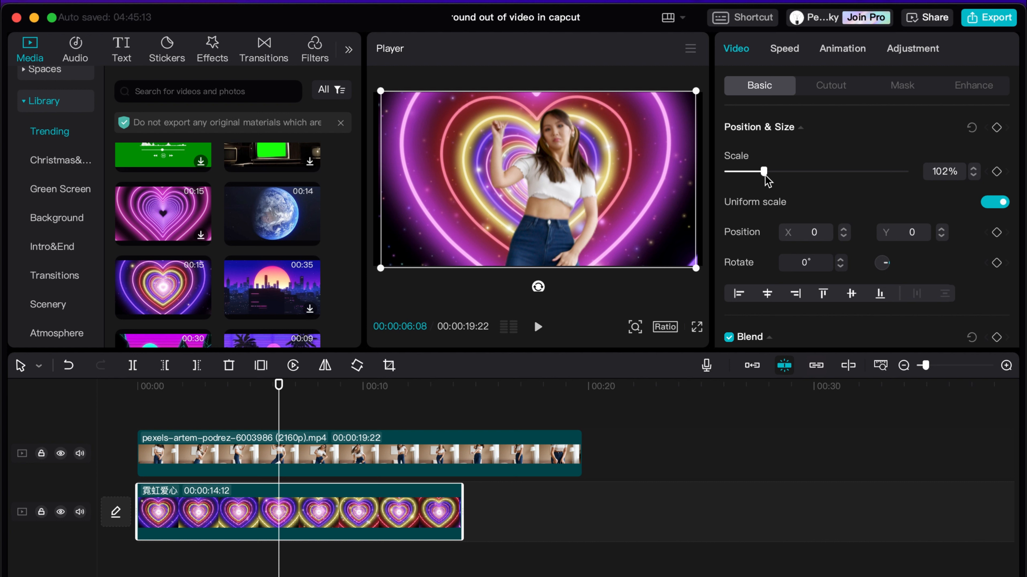
drag(763, 171, 768, 172)
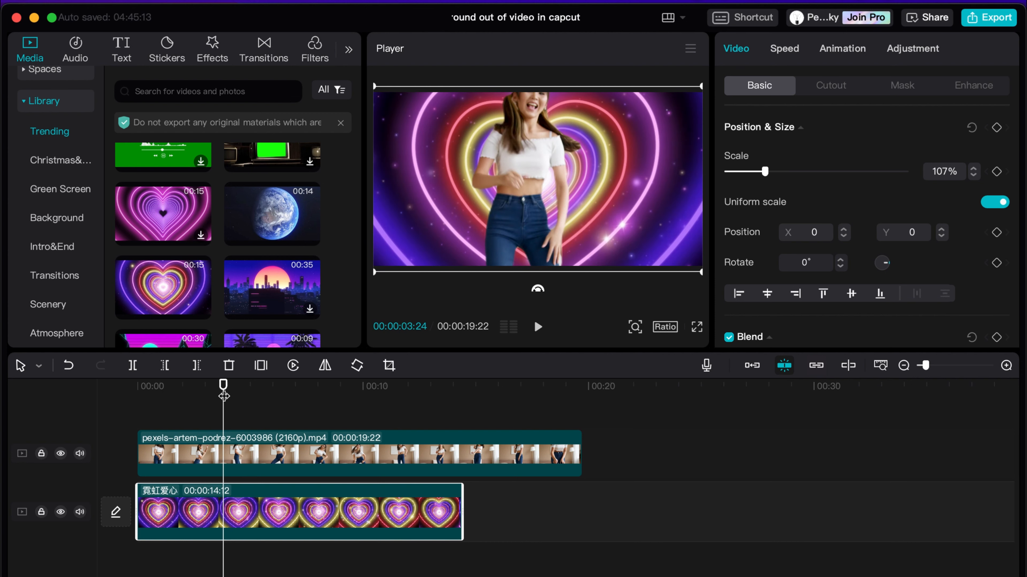
click(537, 327)
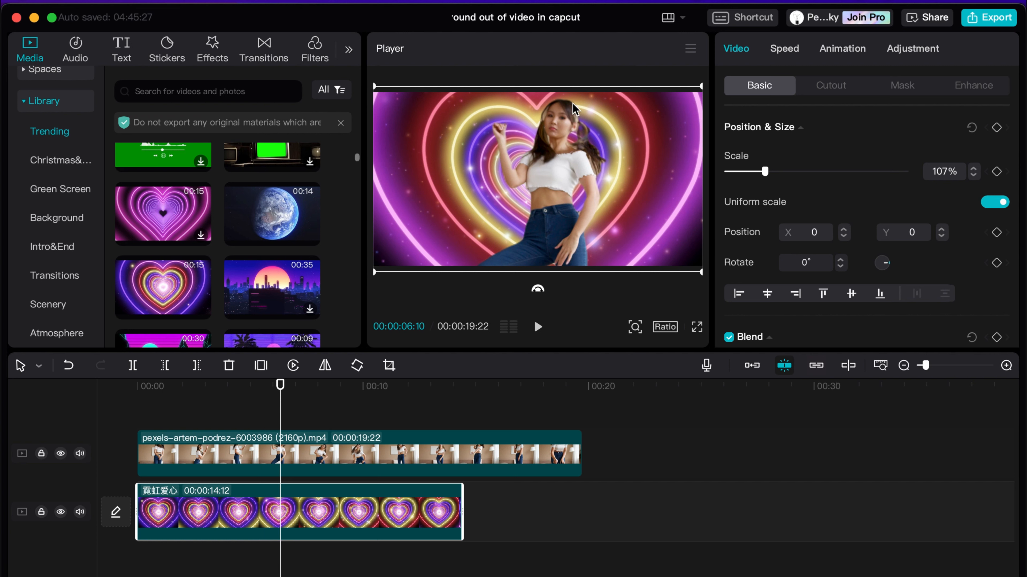
mouse_move(294, 456)
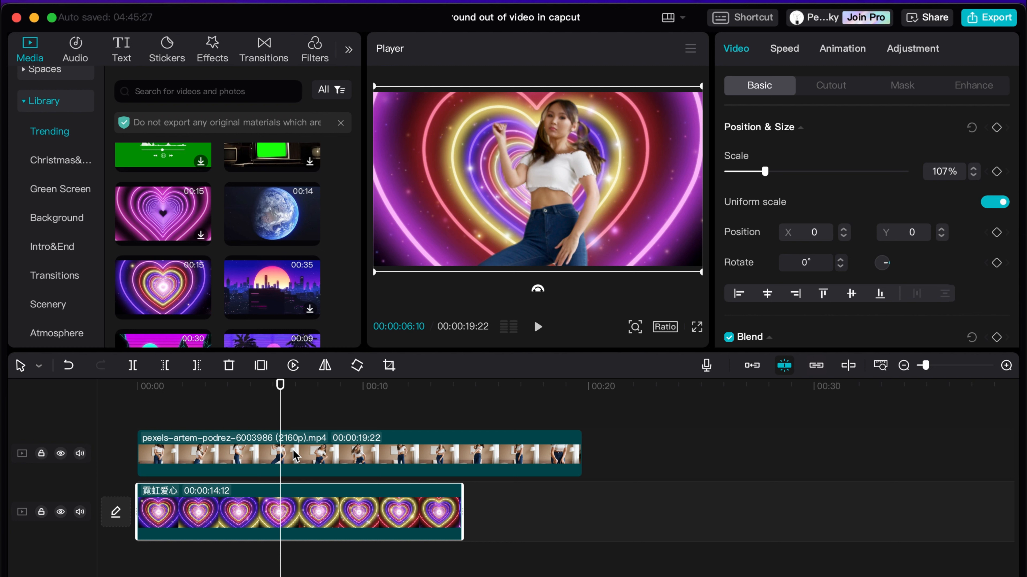
mouse_move(390, 479)
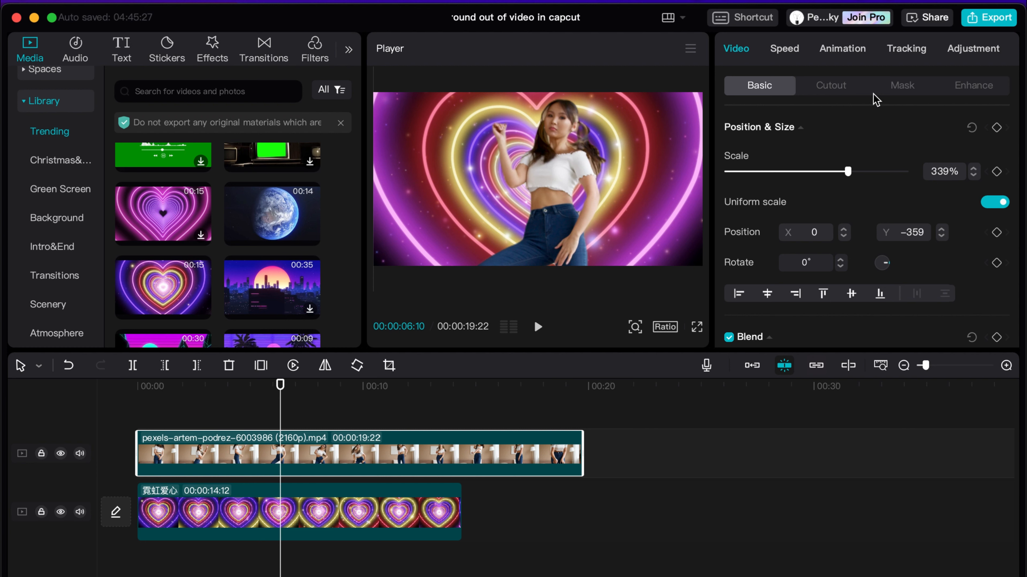
click(830, 85)
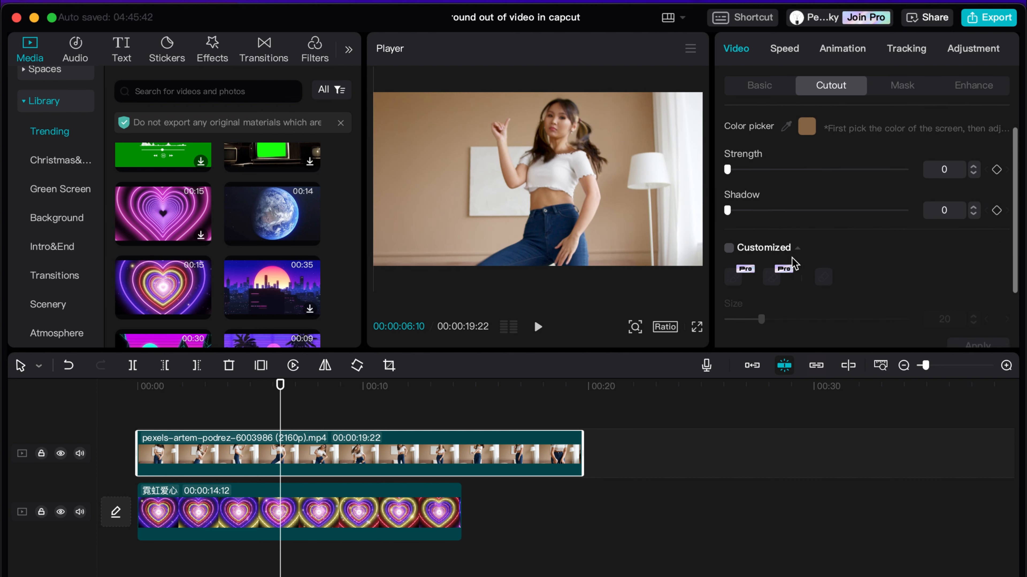
drag(726, 168, 740, 199)
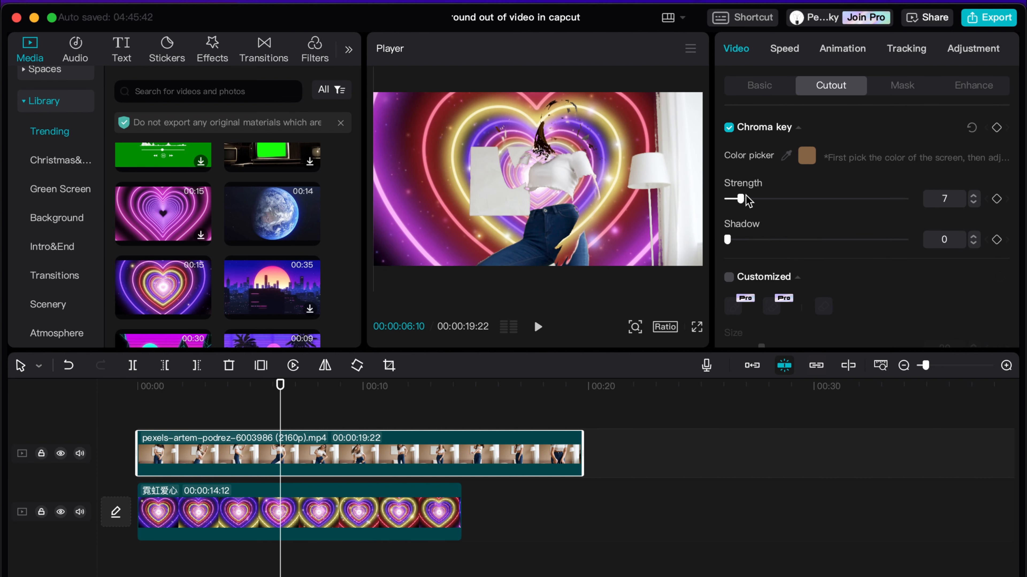
drag(741, 199, 726, 198)
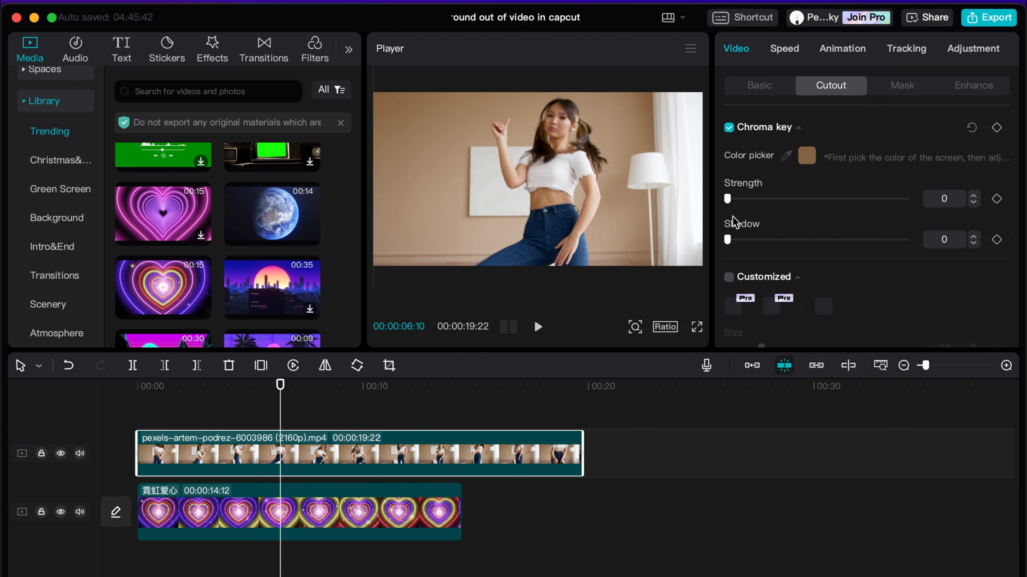
drag(727, 239, 761, 240)
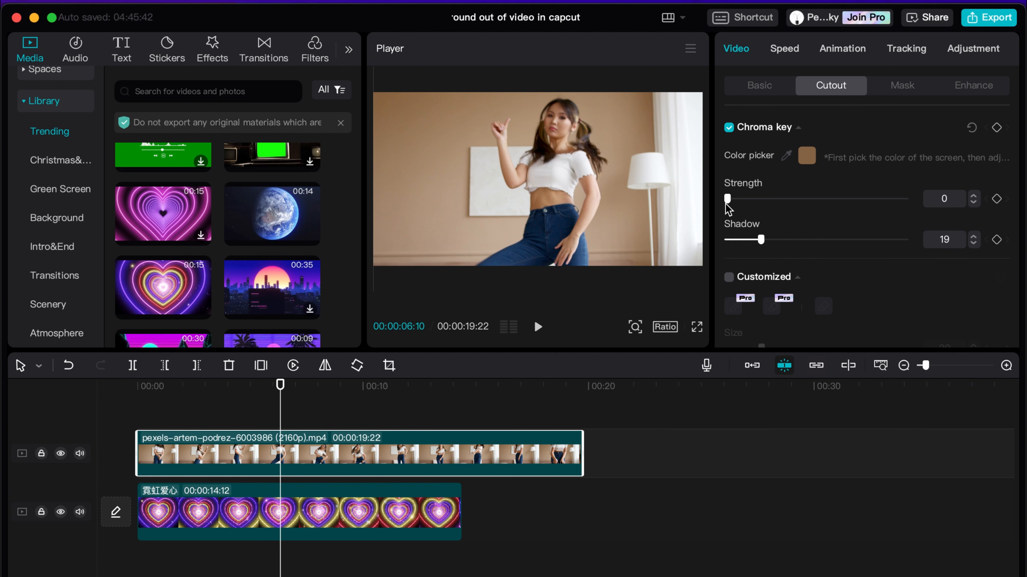
drag(727, 199, 735, 199)
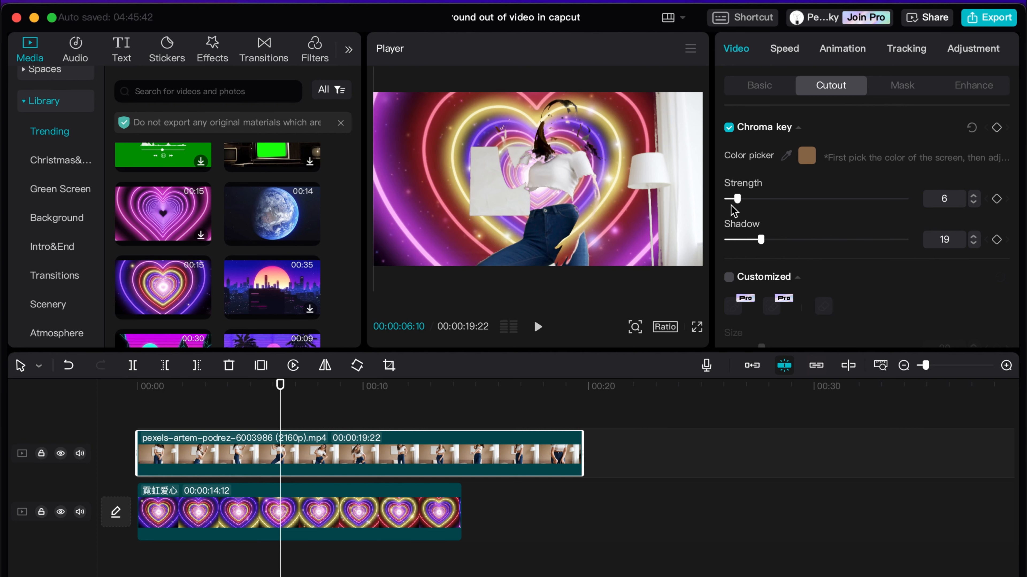
drag(740, 198, 732, 198)
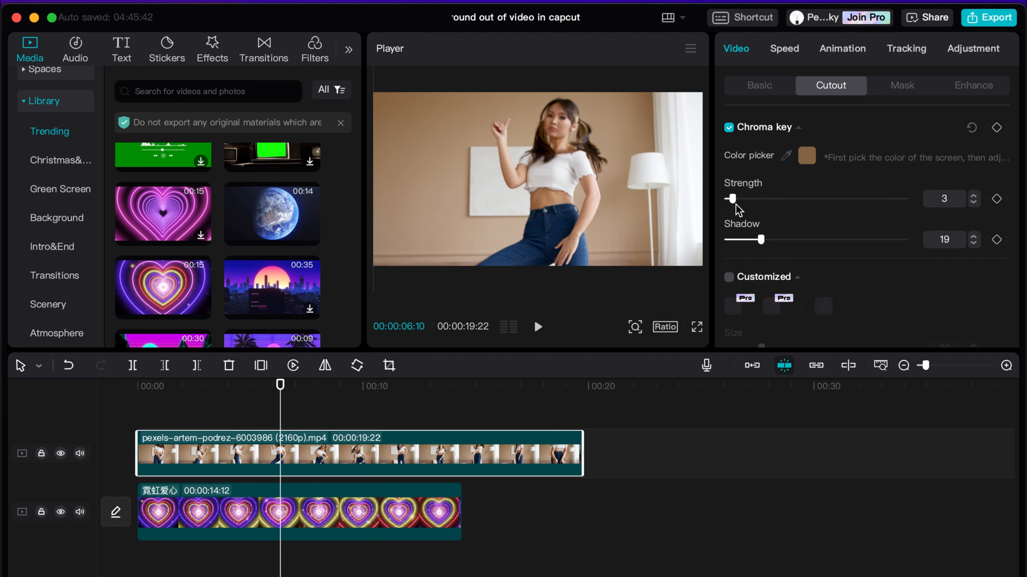
drag(731, 199, 736, 199)
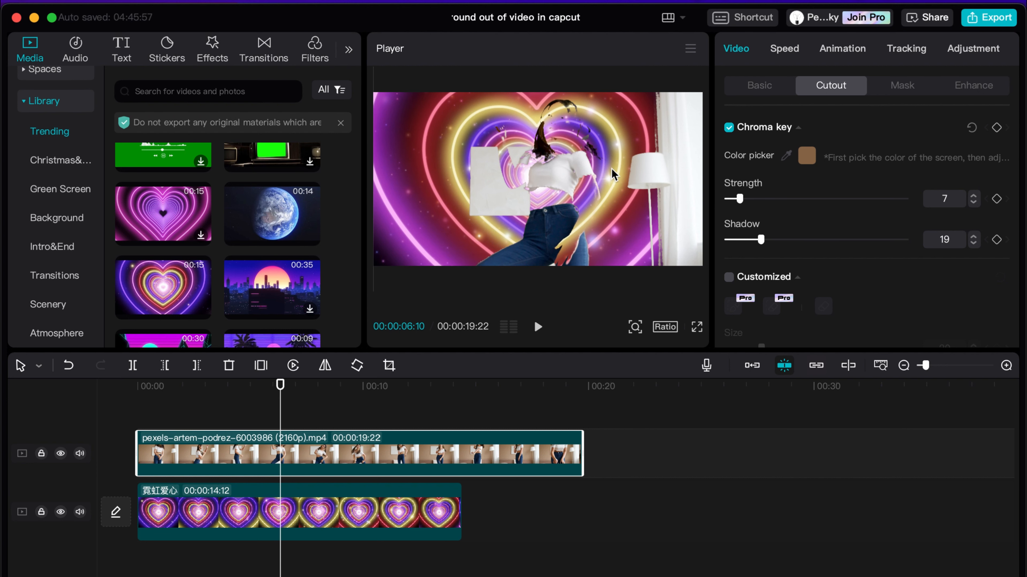
drag(737, 198, 725, 198)
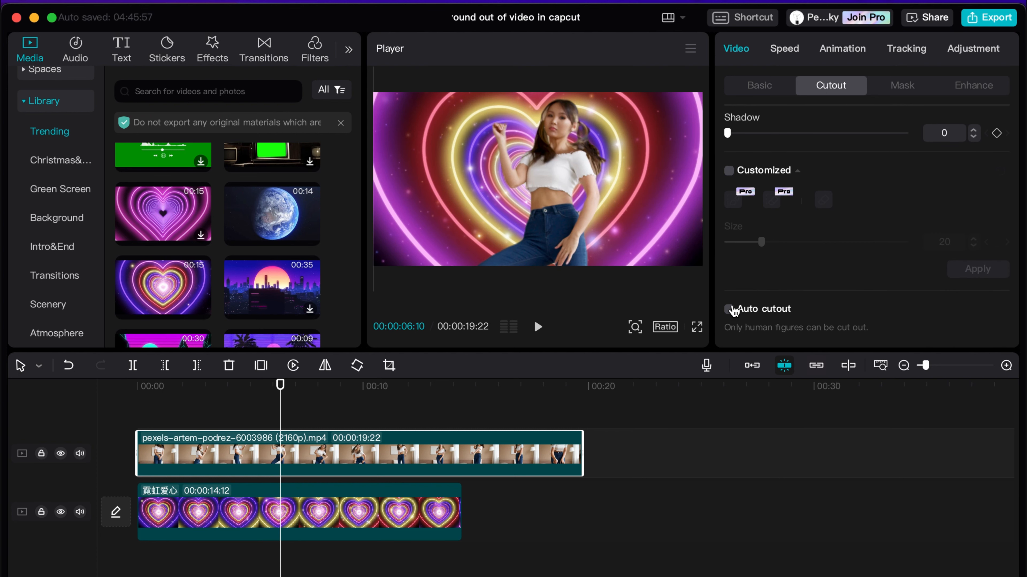
click(727, 310)
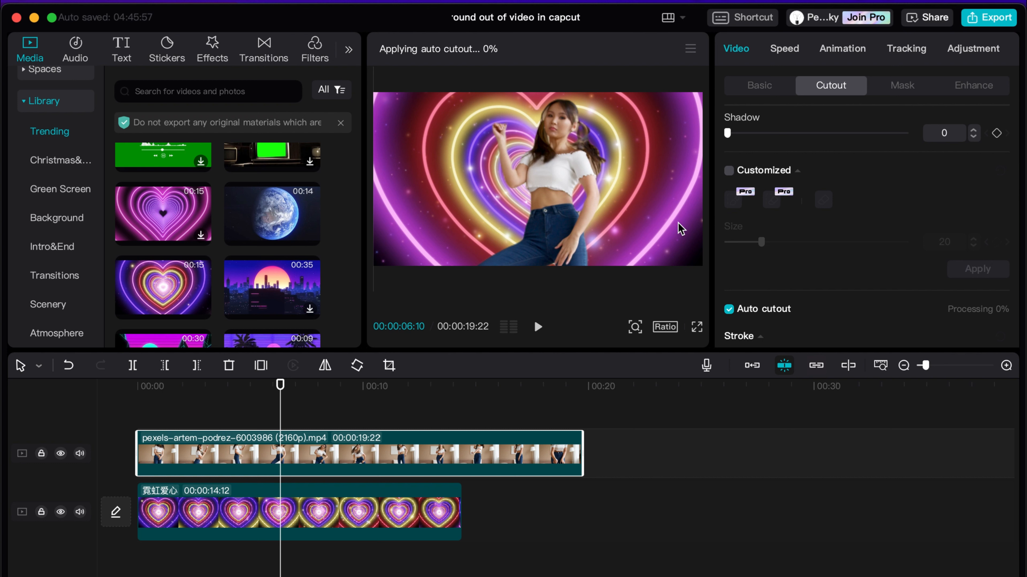